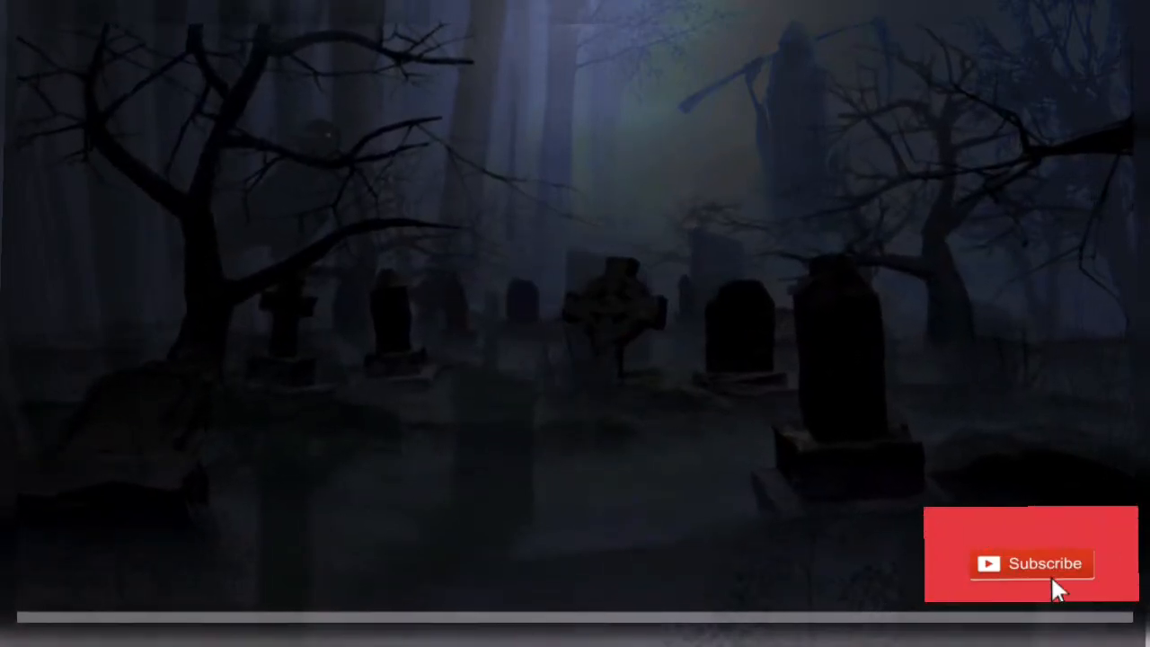
- Subscribe badge over the misty cemetery turns Subscribed with the notification bell on
{"action": "left_click", "coordinate": [1030, 564]}
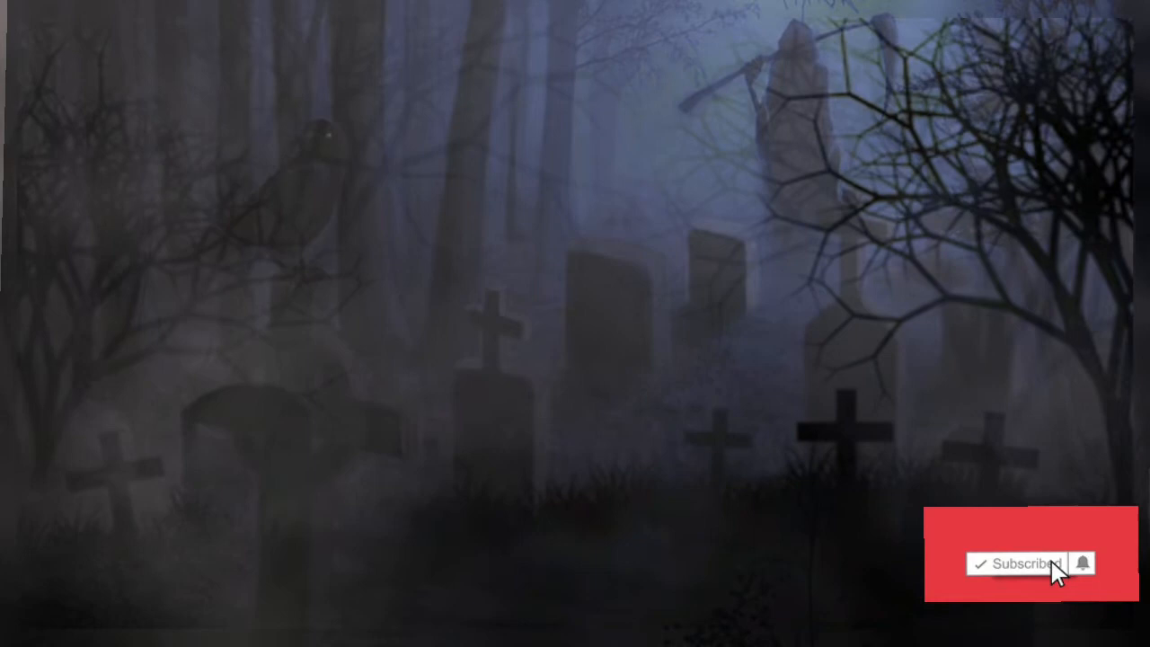